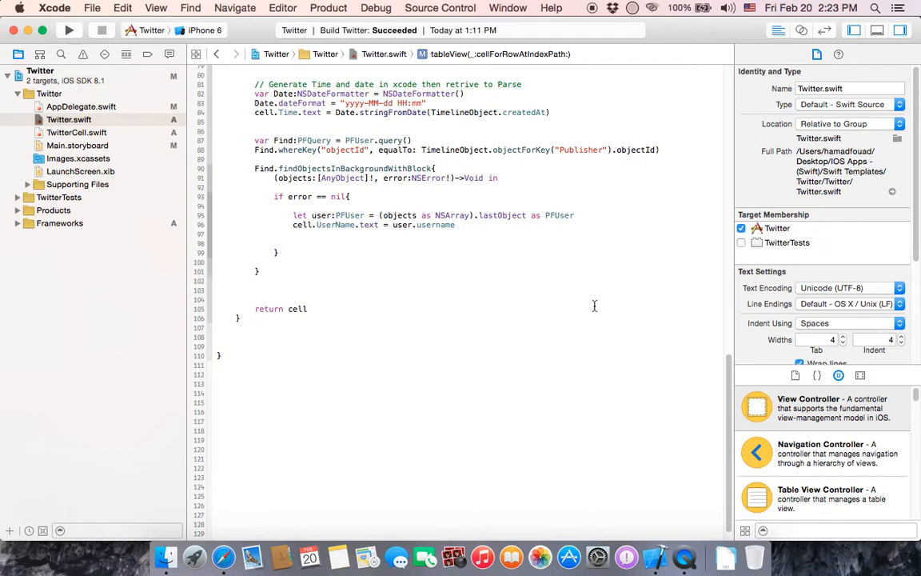
Add a blank line after the cell.UserName.text assignment inside the query callback.
{"action": "left_click", "coordinate": [273, 261]}
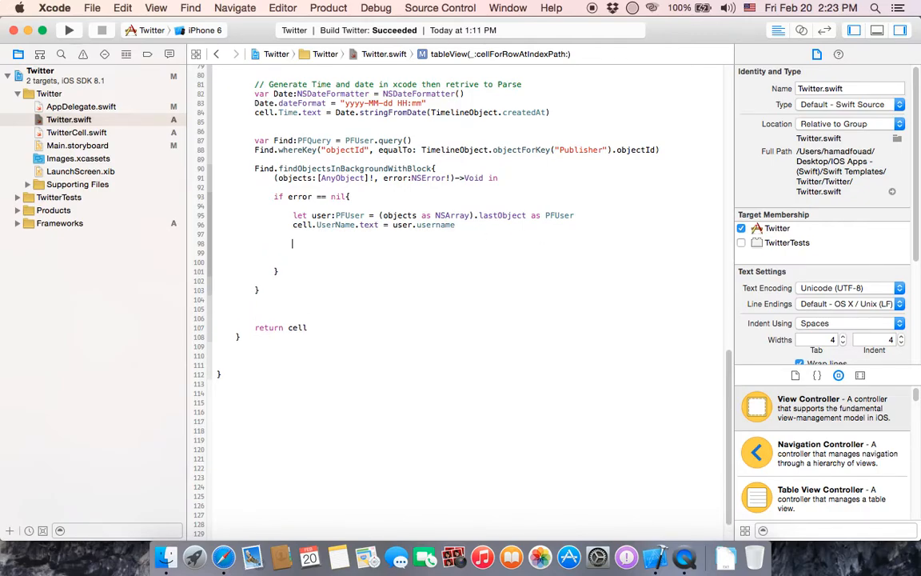
Declare let Profile:PFFile = user[""] as PFFile, leaving the key empty.
{"action": "type", "text": "let"}
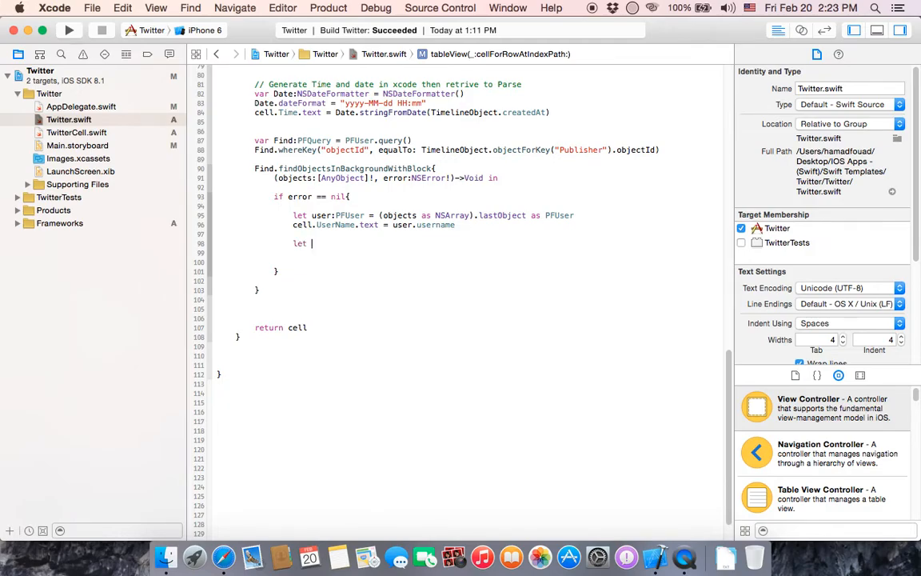
{"action": "type", "text": "Pro"}
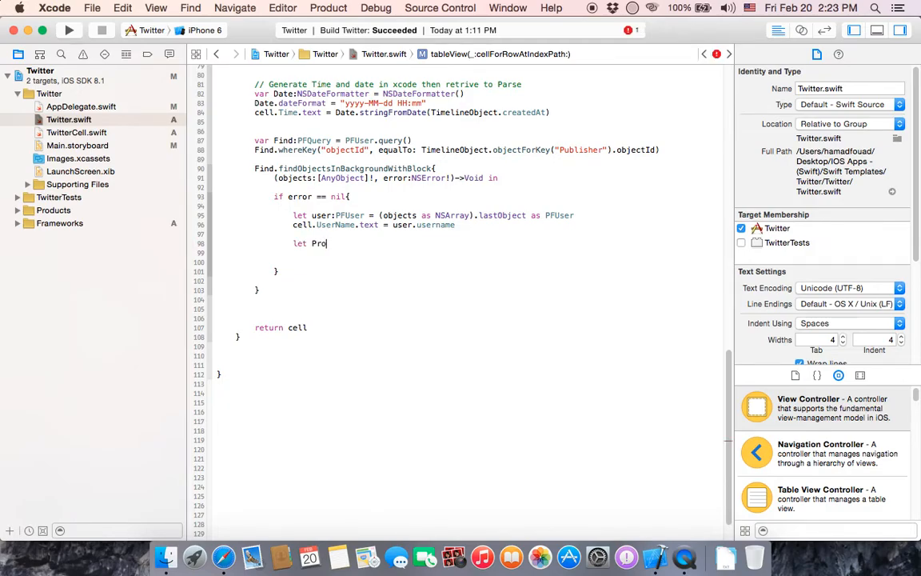
{"action": "type", "text": "file"}
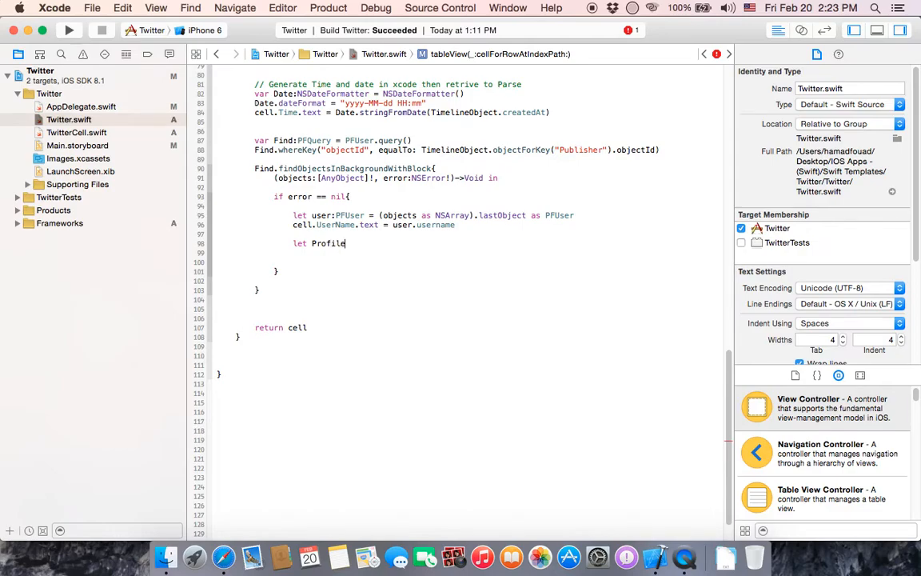
{"action": "type", "text": ":p"}
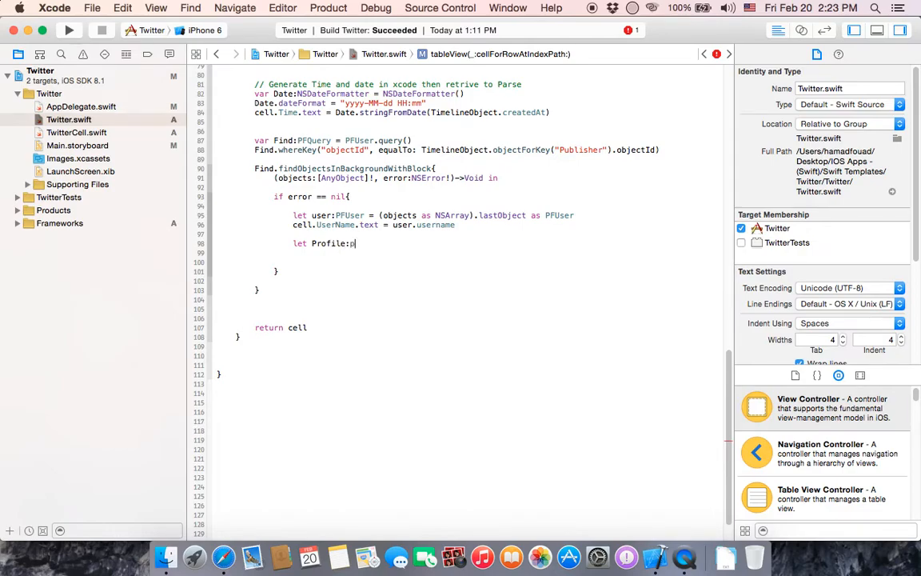
{"action": "type", "text": "PFFile"}
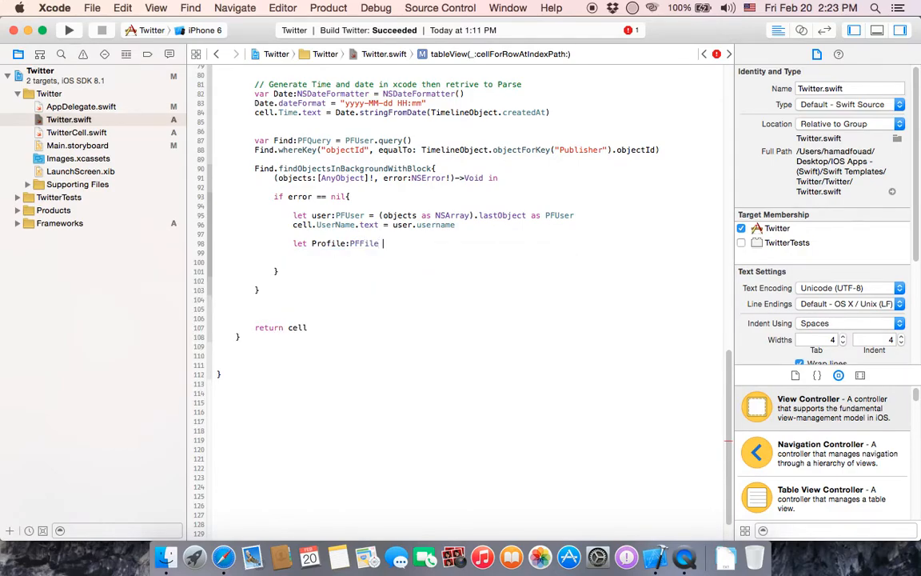
{"action": "type", "text": "user[\""}
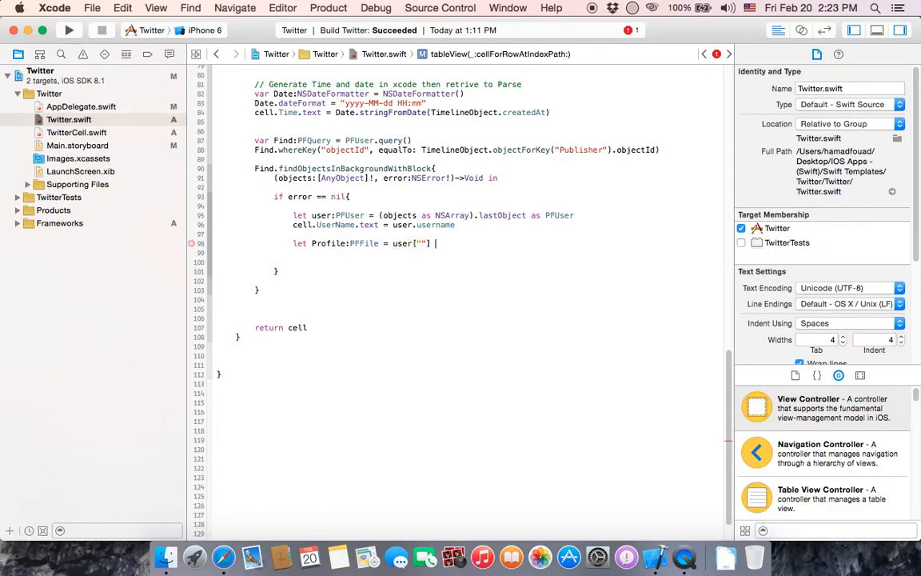
{"action": "type", "text": "as PFFile"}
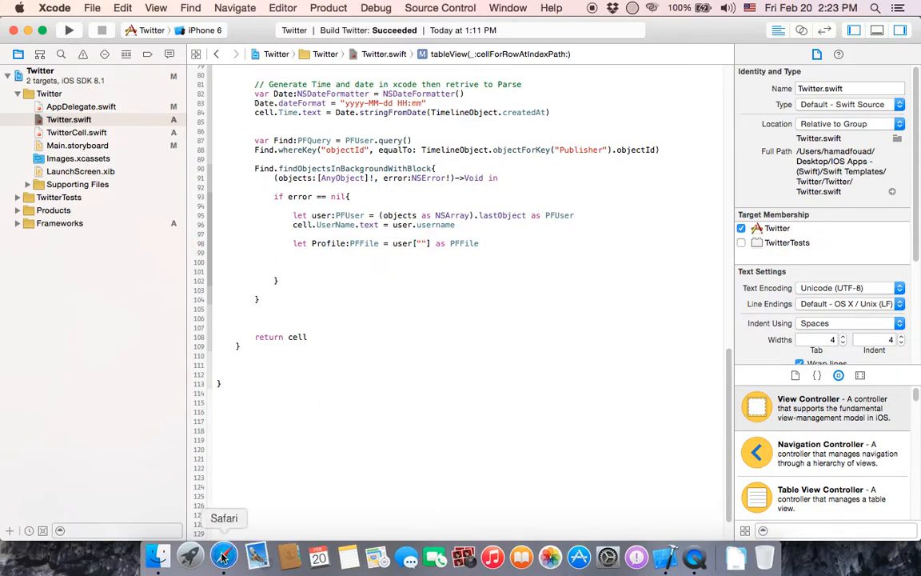
{"action": "left_click", "coordinate": [223, 555]}
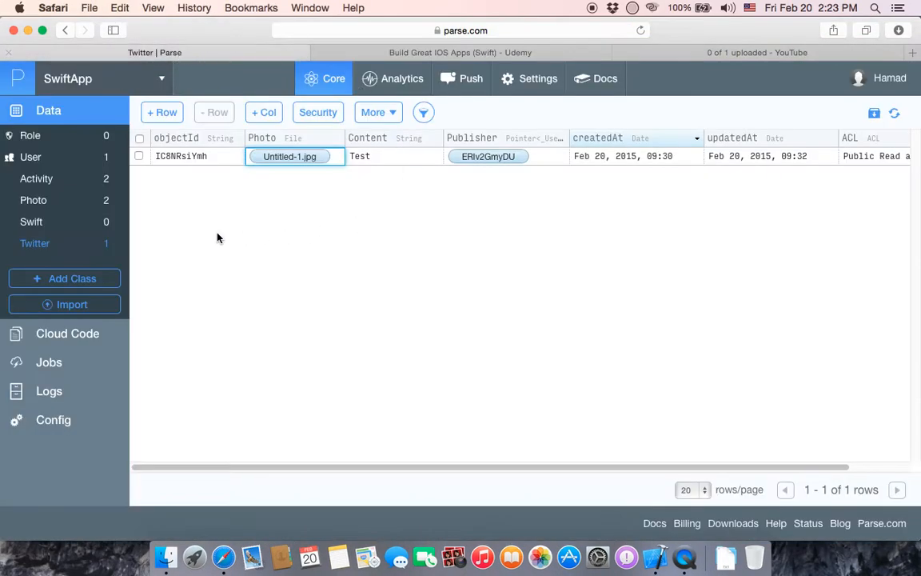
{"action": "left_click", "coordinate": [30, 157]}
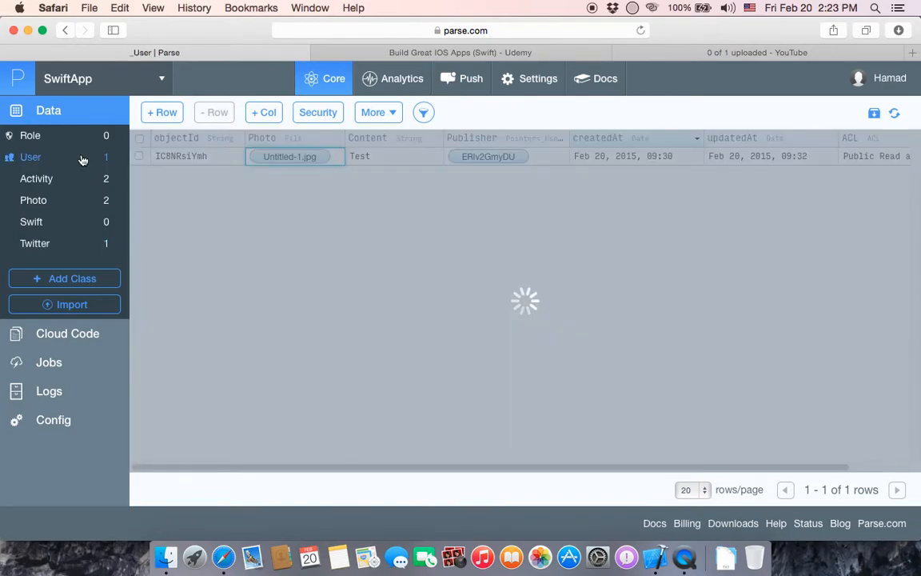
{"action": "left_click", "coordinate": [30, 157]}
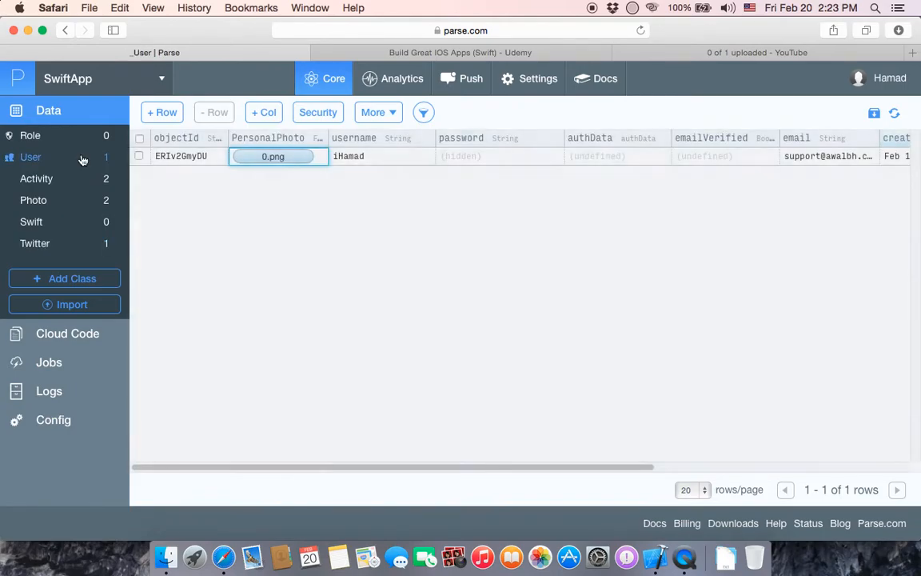
{"action": "mouse_move", "coordinate": [234, 146]}
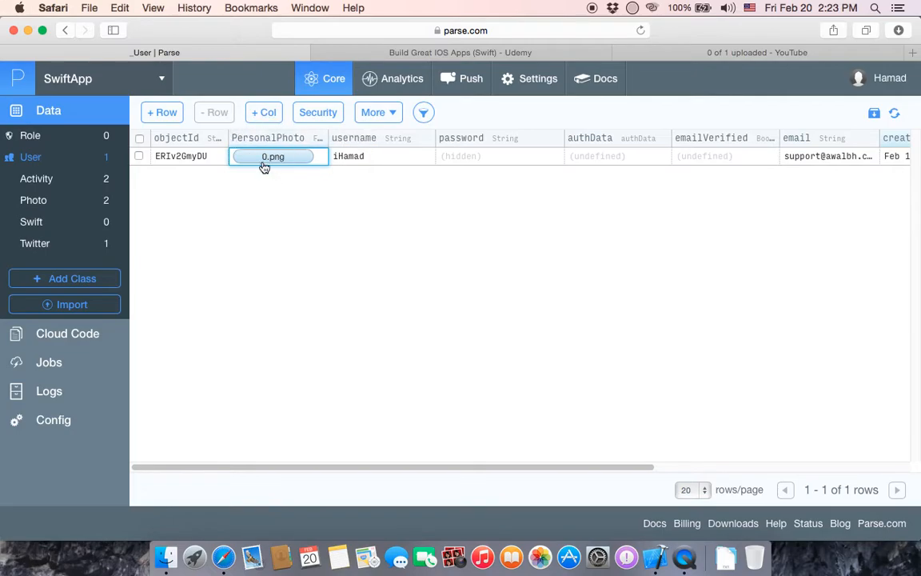
{"action": "mouse_move", "coordinate": [288, 148]}
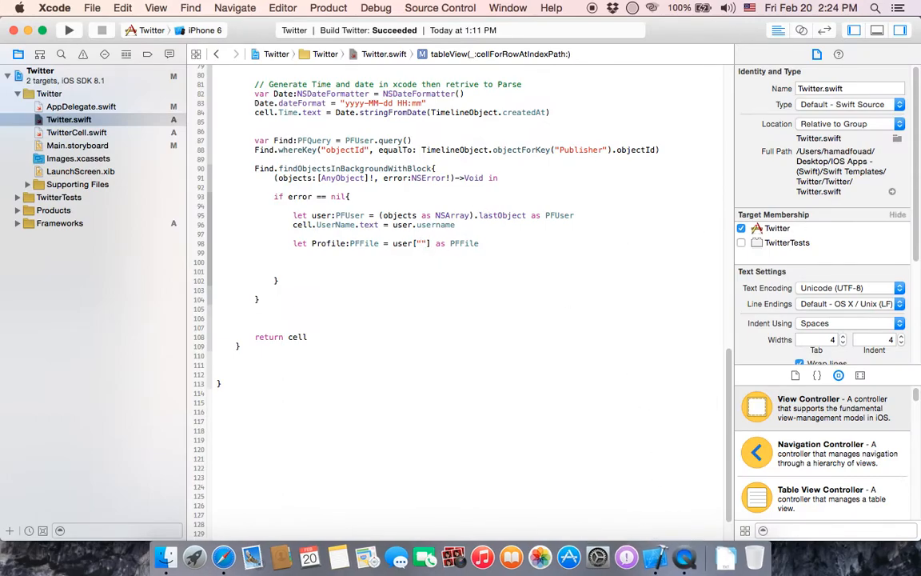
Fill the key with "PersonalPhoto" and start a new line with Profile.
{"action": "type", "text": "Personal"}
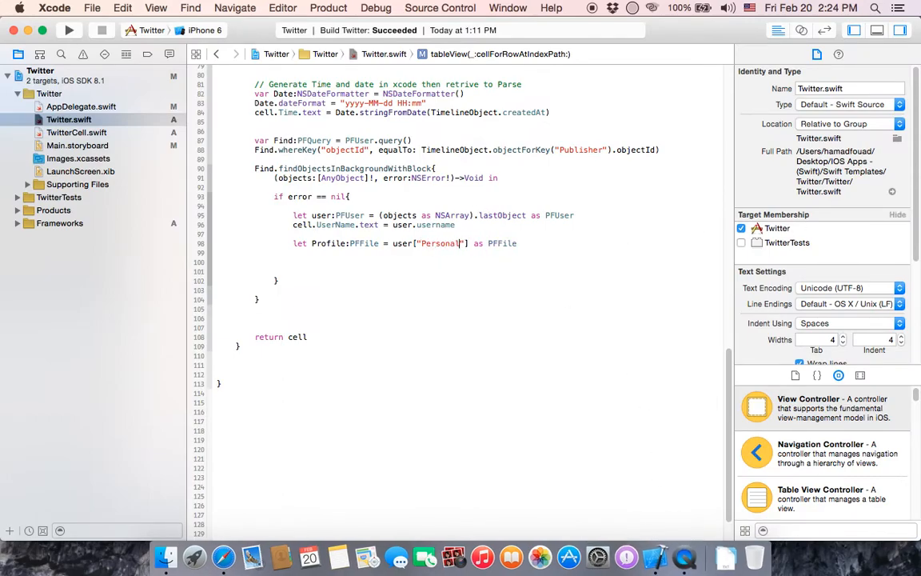
{"action": "type", "text": "Photo"}
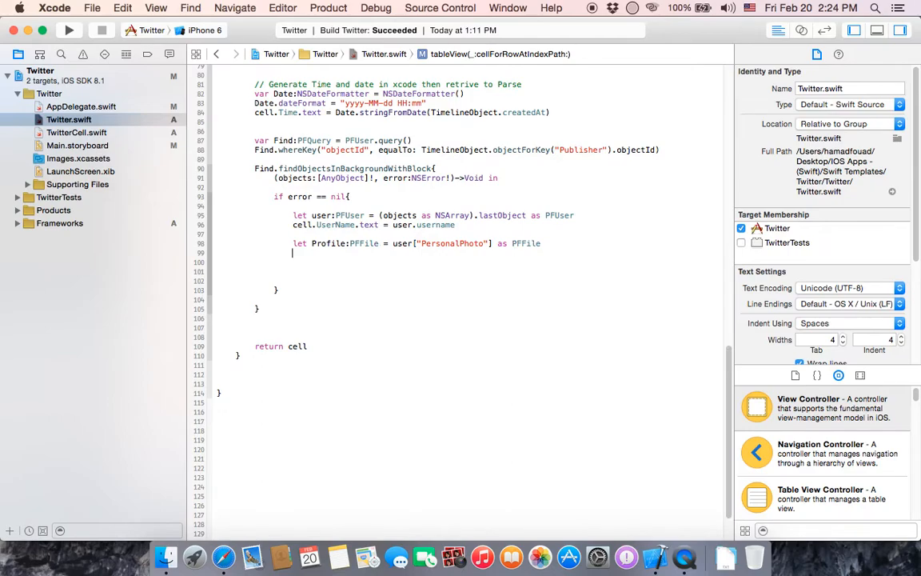
{"action": "type", "text": "prog"}
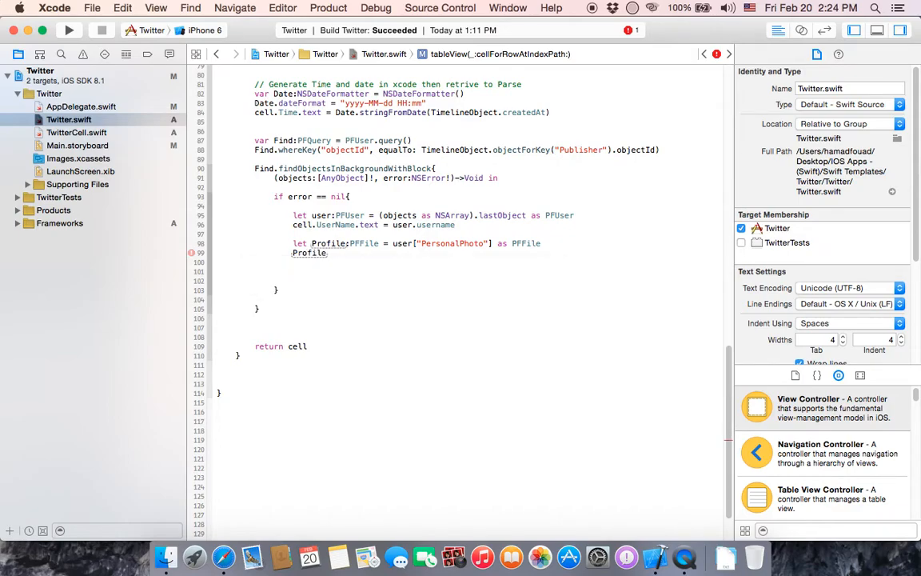
Call Profile.getDataInBackgroundWithBlock with an (ImageData: NSData, error: NSError) -> Void in closure.
{"action": "type", "text": ".getDataInBackgroundWithBlock(){"}
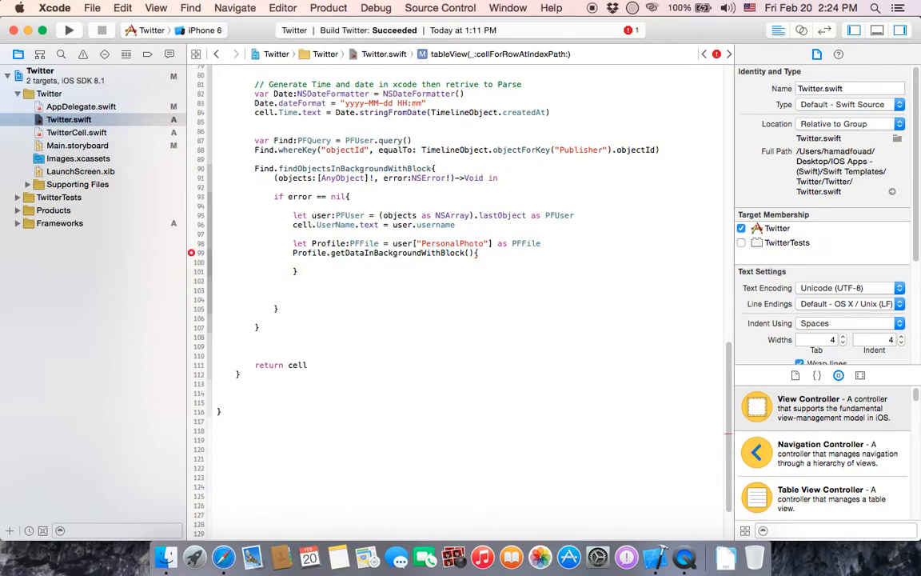
{"action": "type", "text": "("}
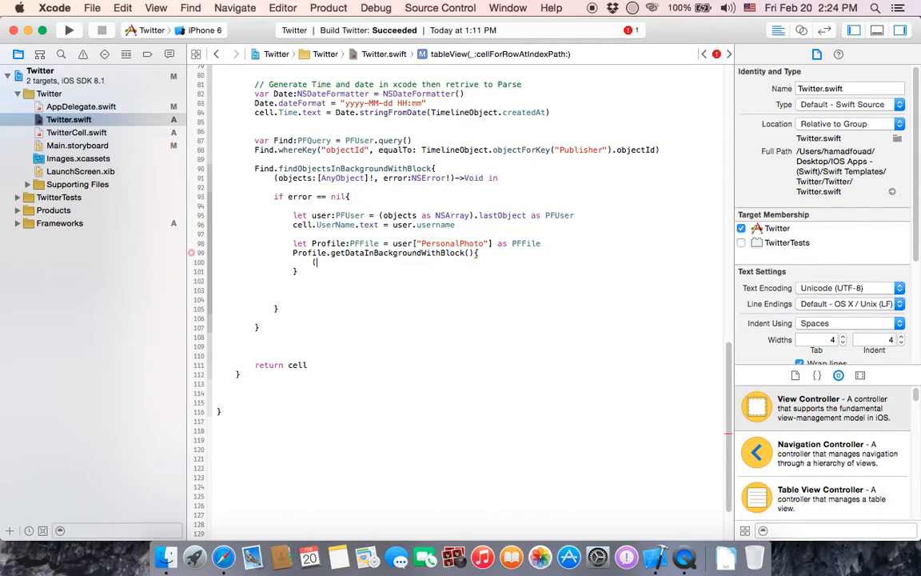
{"action": "type", "text": "ImageD"}
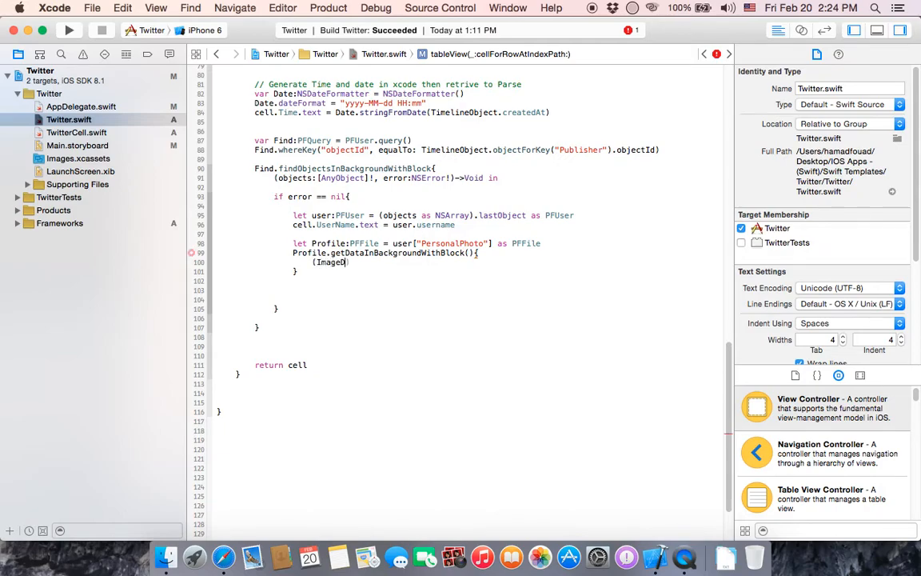
{"action": "type", "text": "ata"}
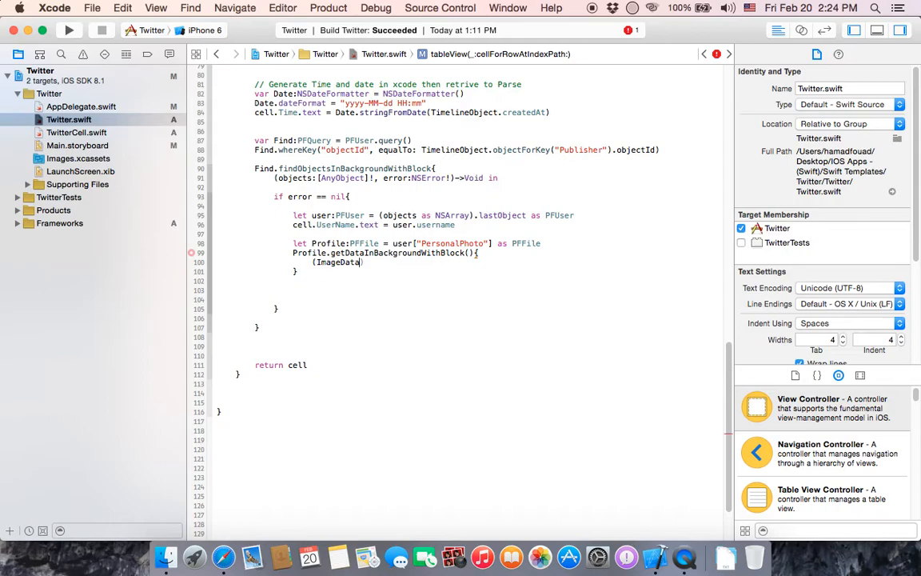
{"action": "type", "text": "NSData"}
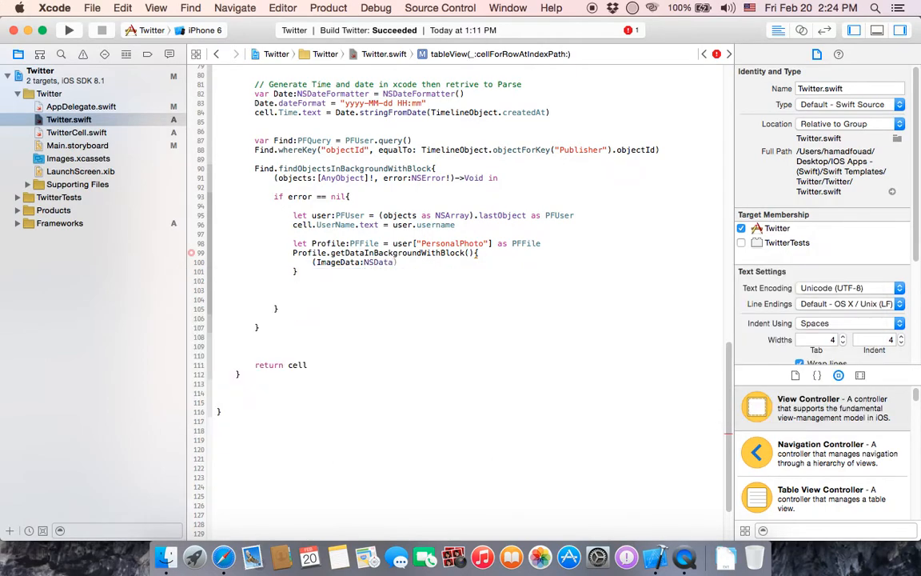
{"action": "type", "text": ","}
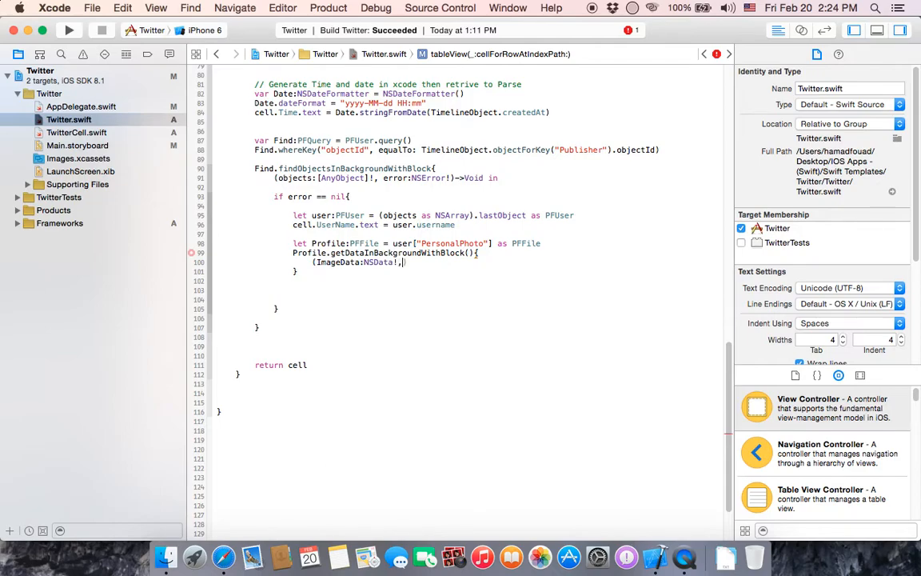
{"action": "type", "text": "error:"}
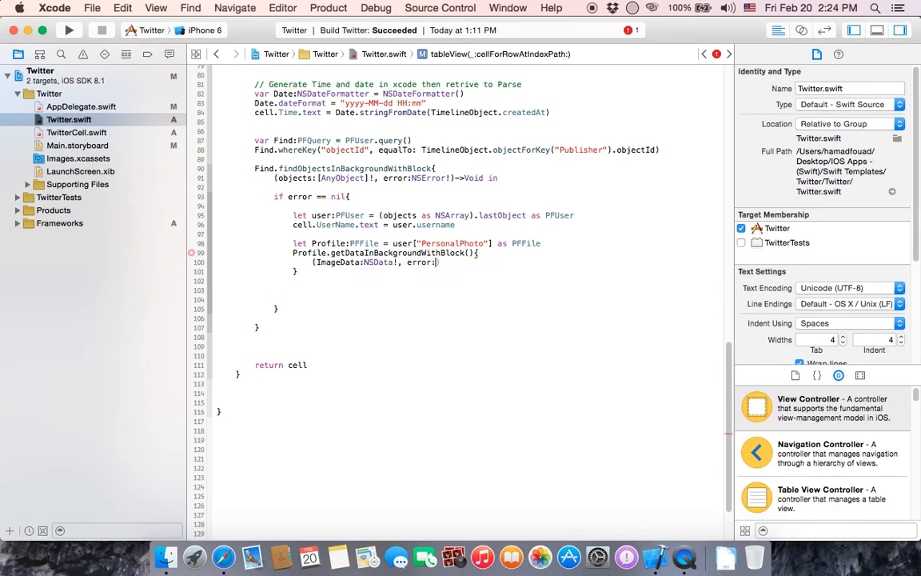
{"action": "type", "text": "NSError!"}
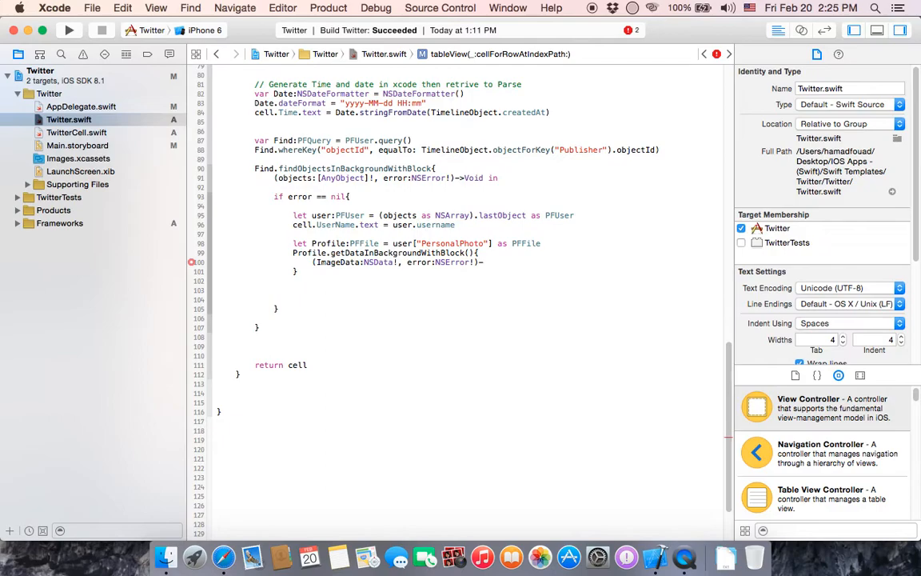
{"action": "type", "text": "voi"}
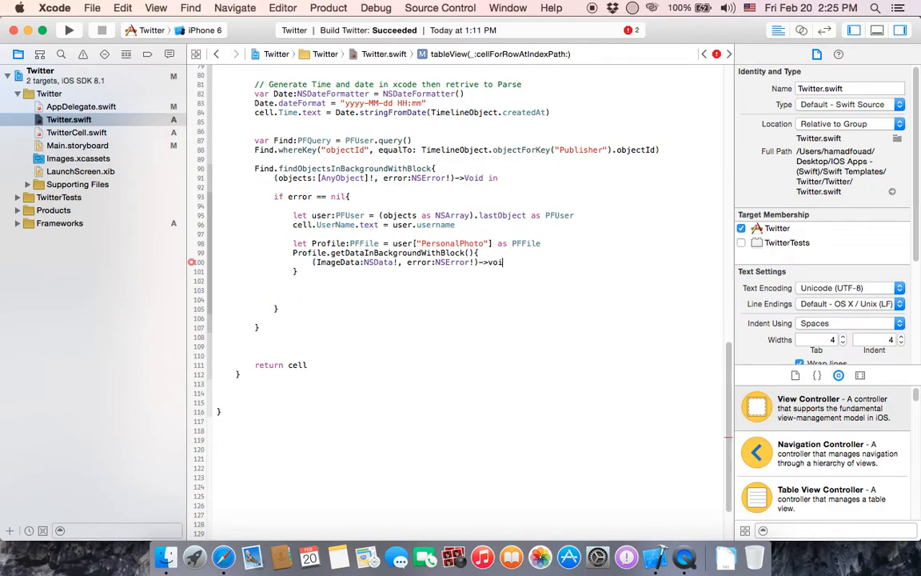
{"action": "type", "text": "in"}
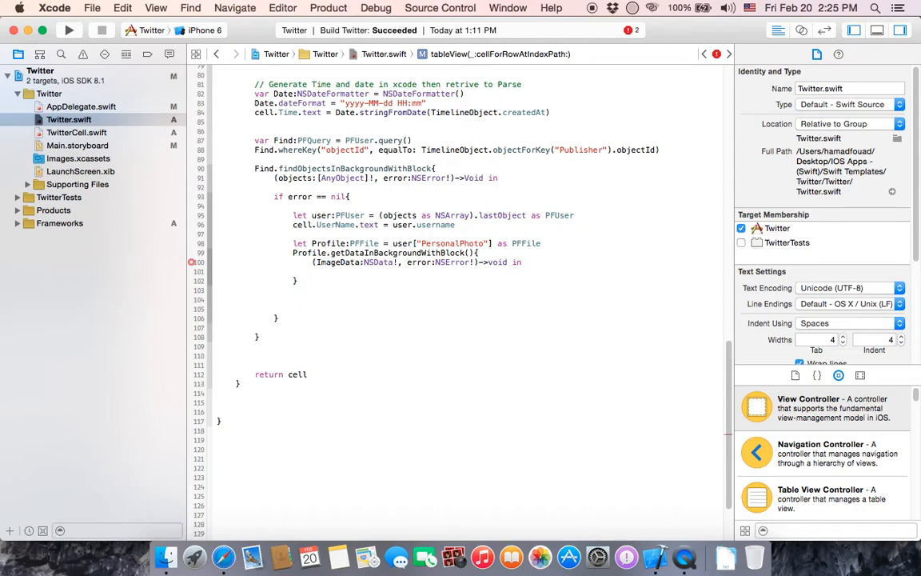
Add an if error == nil block inside the closure.
{"action": "type", "text": "if"}
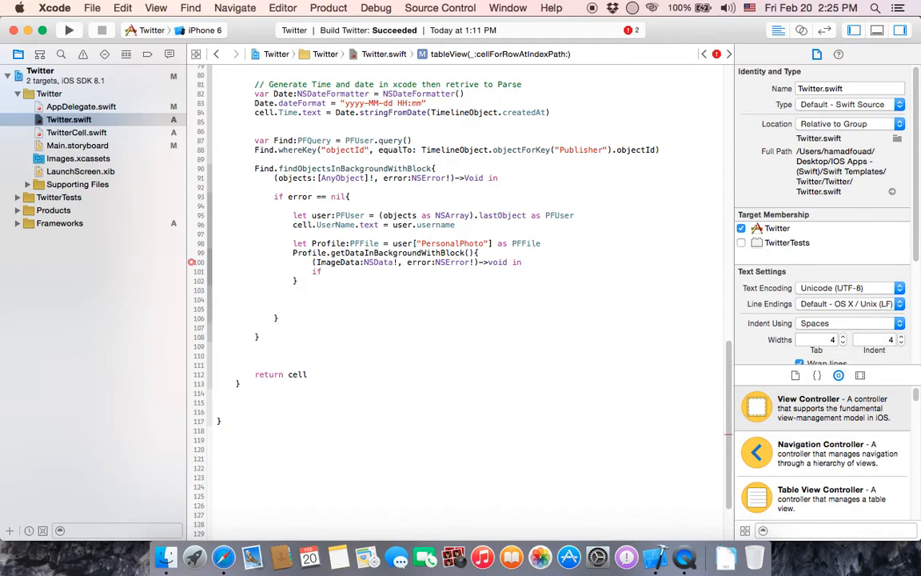
{"action": "type", "text": "error =="}
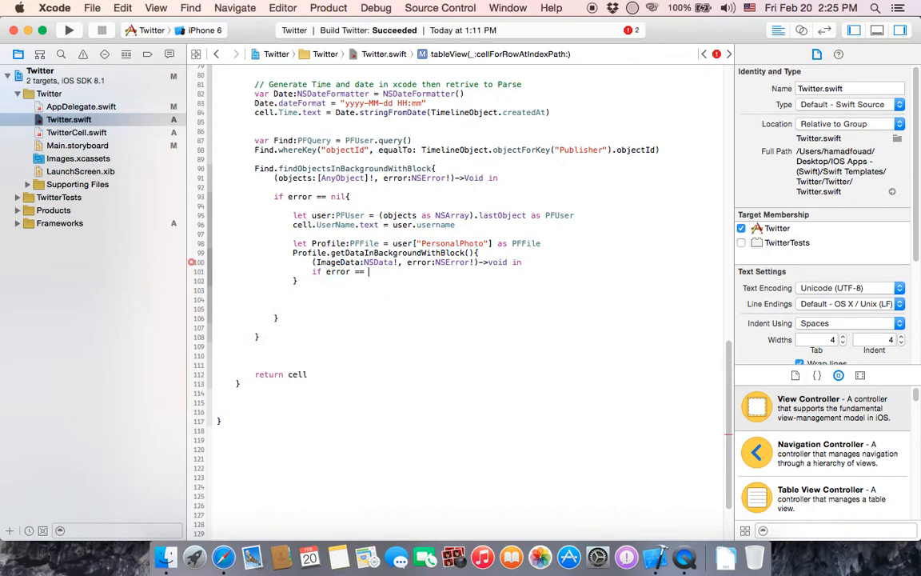
{"action": "type", "text": "ILL"}
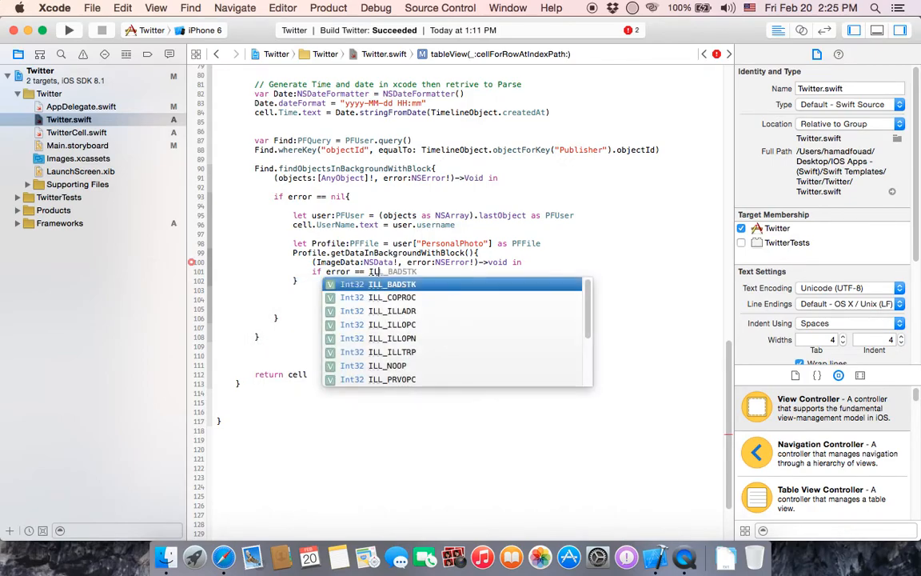
{"action": "type", "text": "nil"}
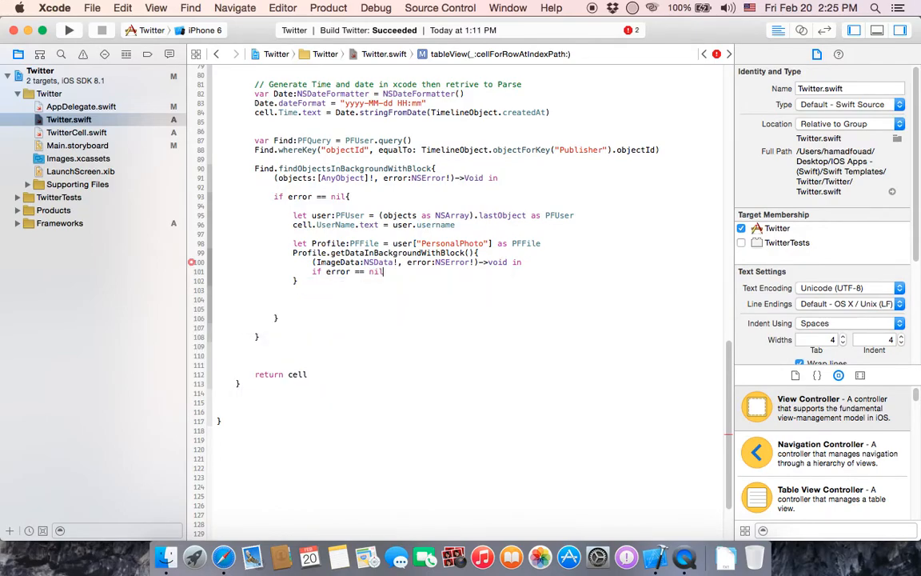
{"action": "key", "text": "return"}
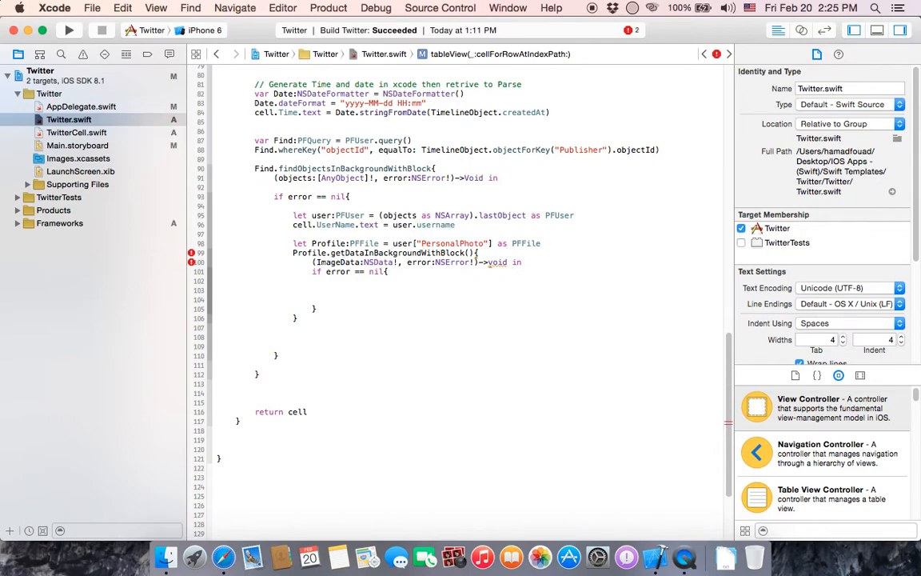
Add let Image:UIImage = UIImage(data: ImageData)! inside the nil-error block.
{"action": "type", "text": "let"}
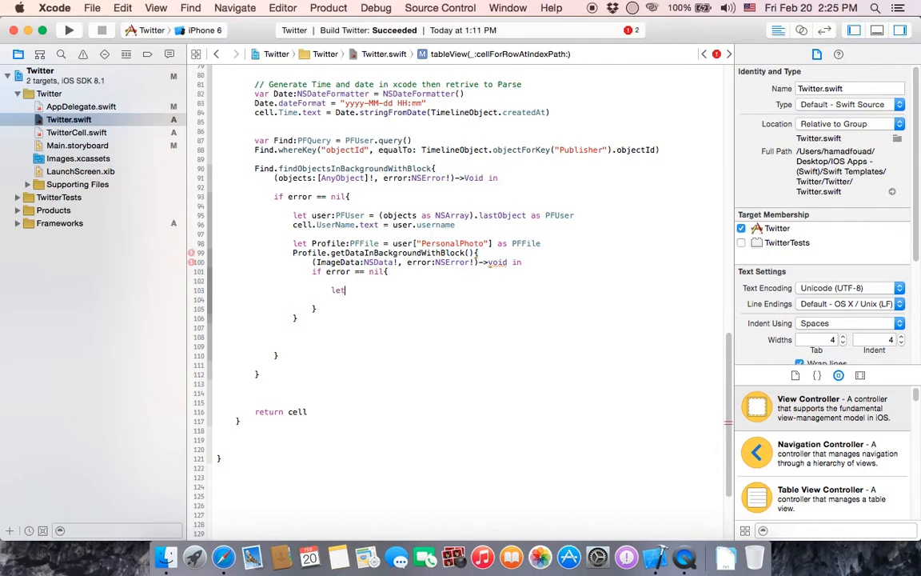
{"action": "type", "text": "Image"}
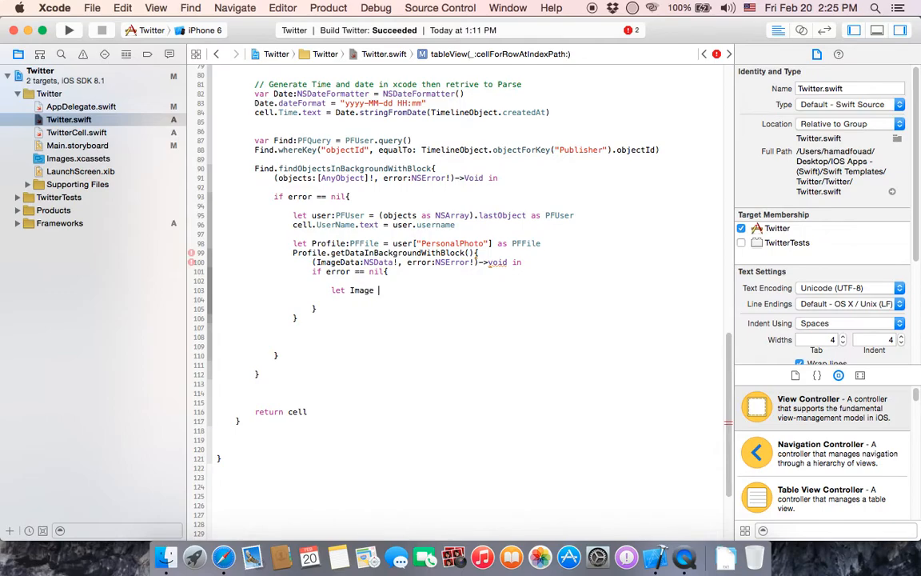
{"action": "type", "text": ":"}
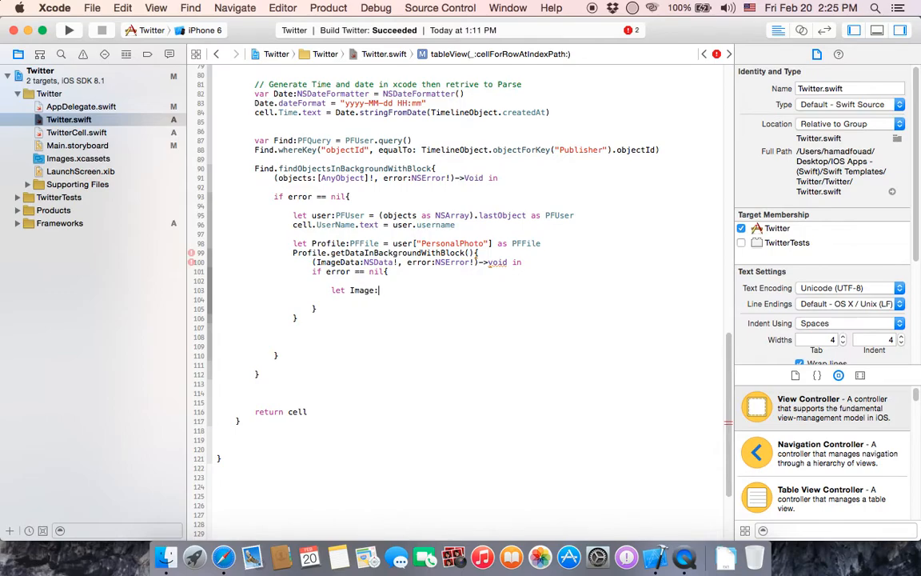
{"action": "type", "text": "UIImage = UIImage"}
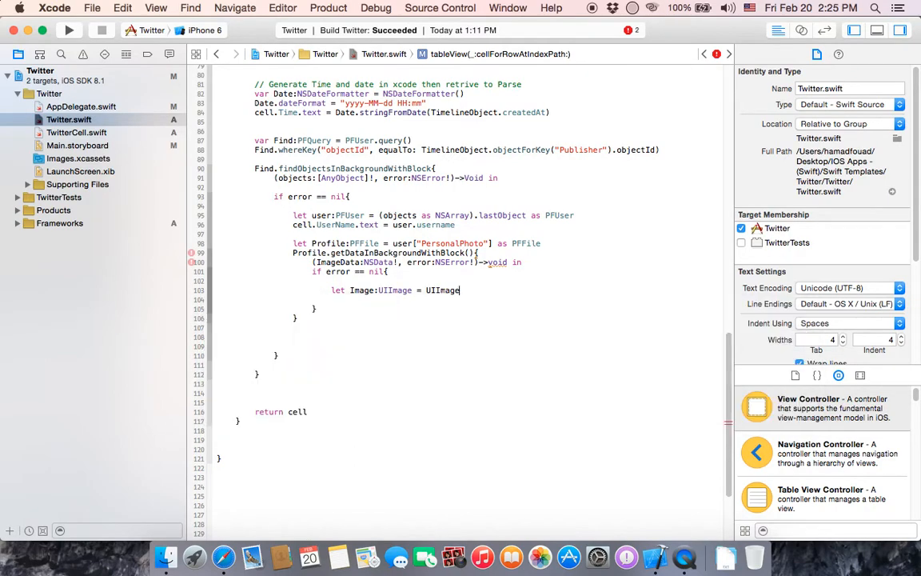
{"action": "type", "text": "(data: NSData"}
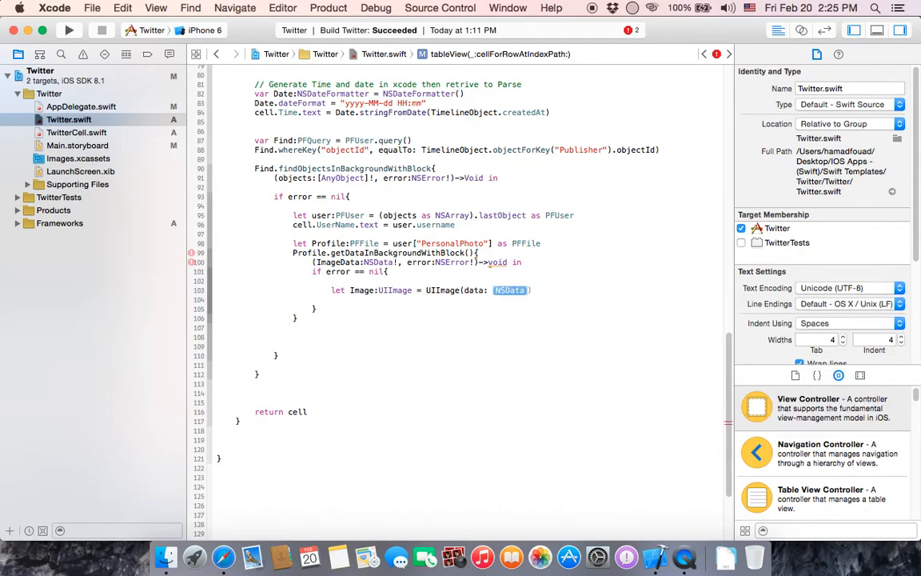
{"action": "type", "text": "image"}
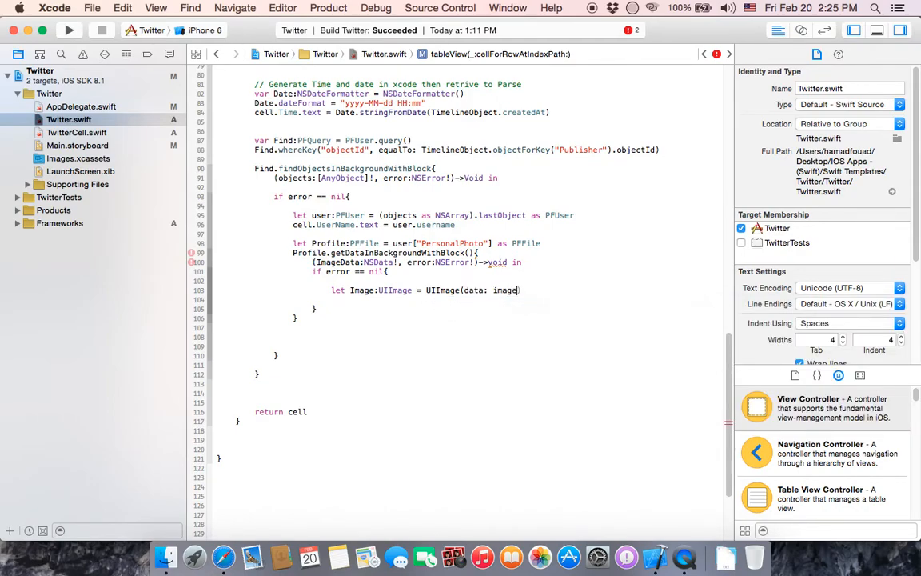
{"action": "type", "text": "data"}
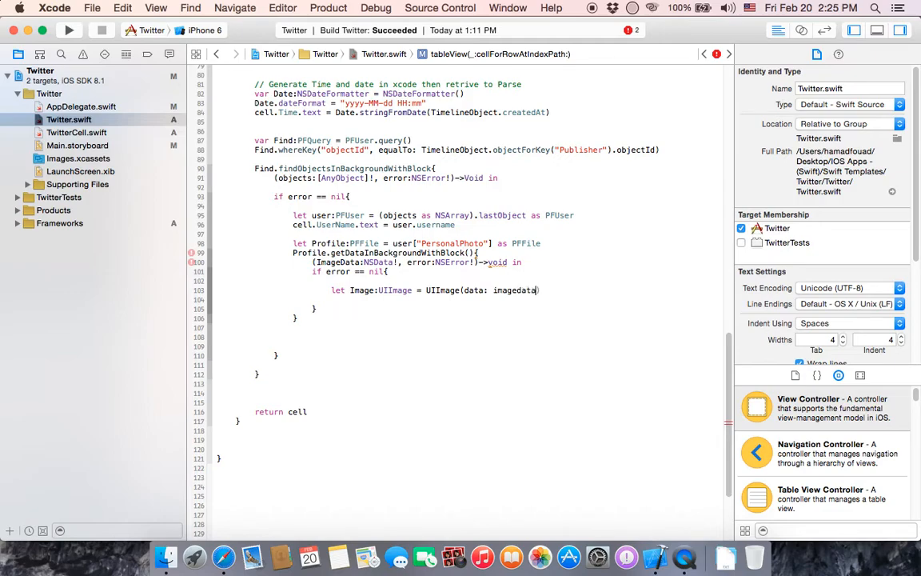
{"action": "type", "text": "Image"}
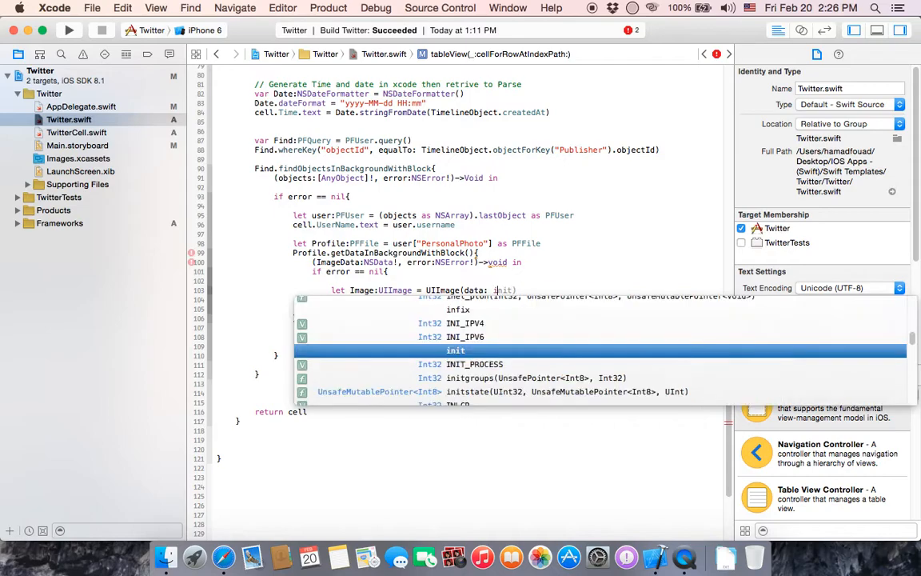
{"action": "type", "text": "ImageData"}
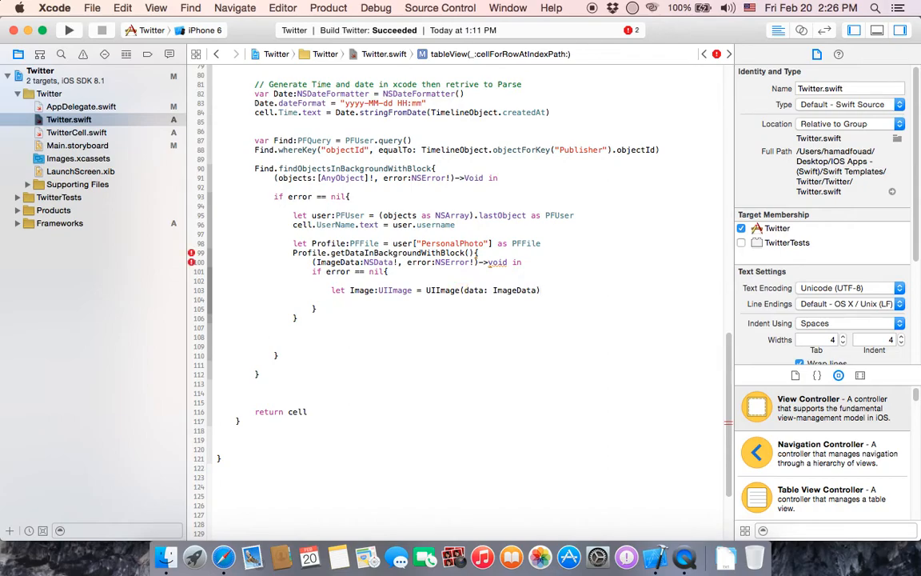
{"action": "type", "text": "!"}
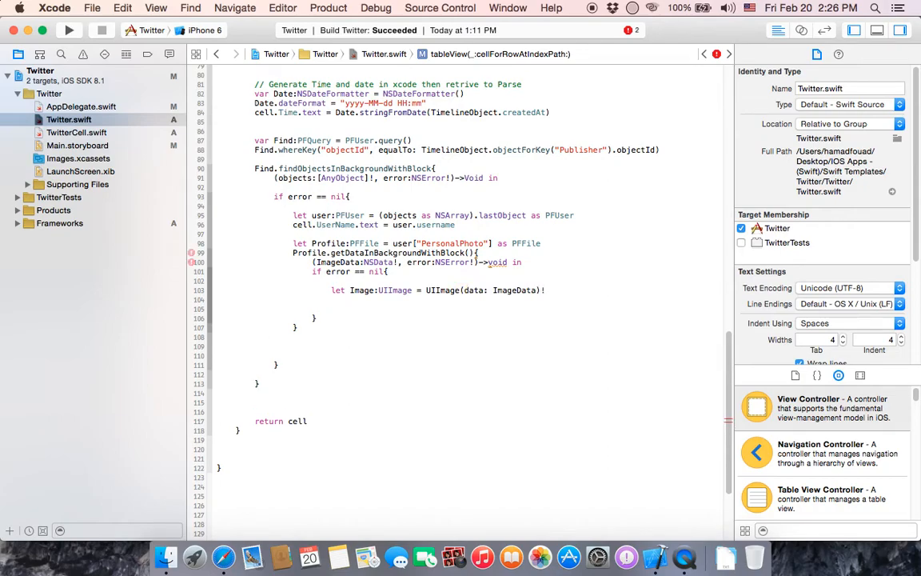
{"action": "type", "text": "cell.Profile"}
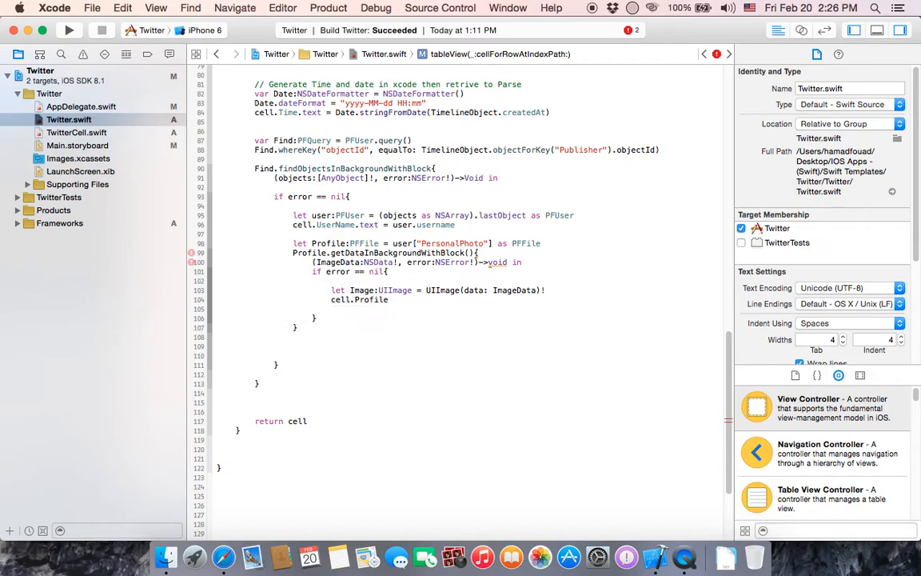
Assign Image to cell.Profile.image on the next line.
{"action": "type", "text": ".image ="}
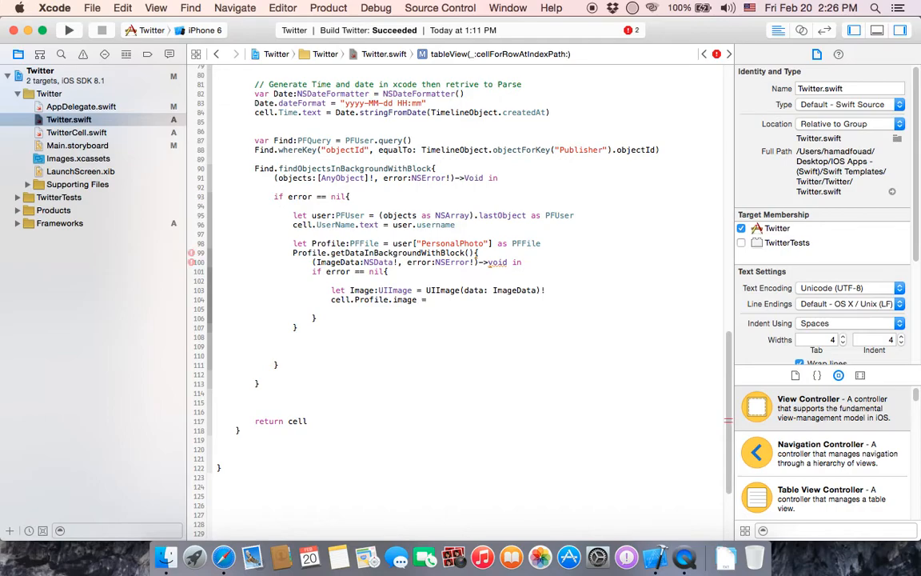
{"action": "type", "text": "image"}
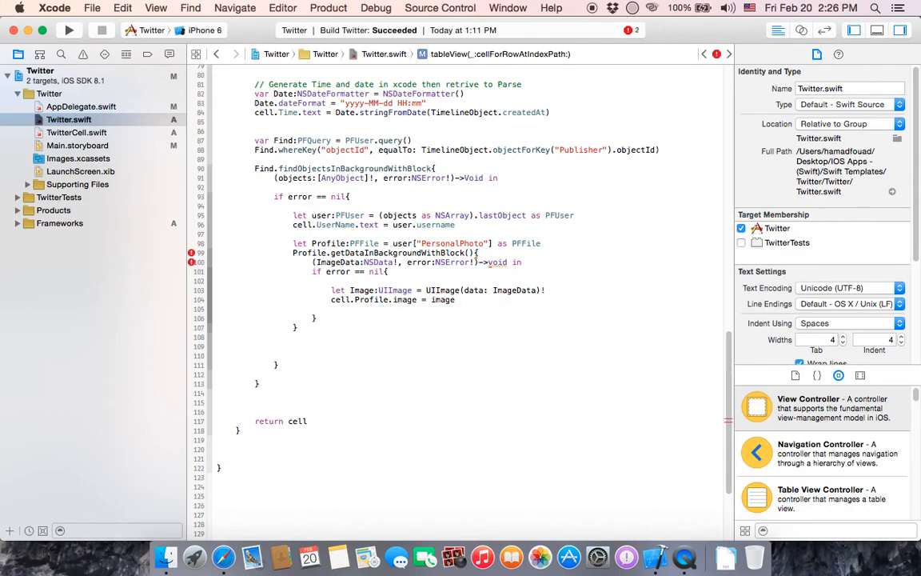
{"action": "type", "text": "init"}
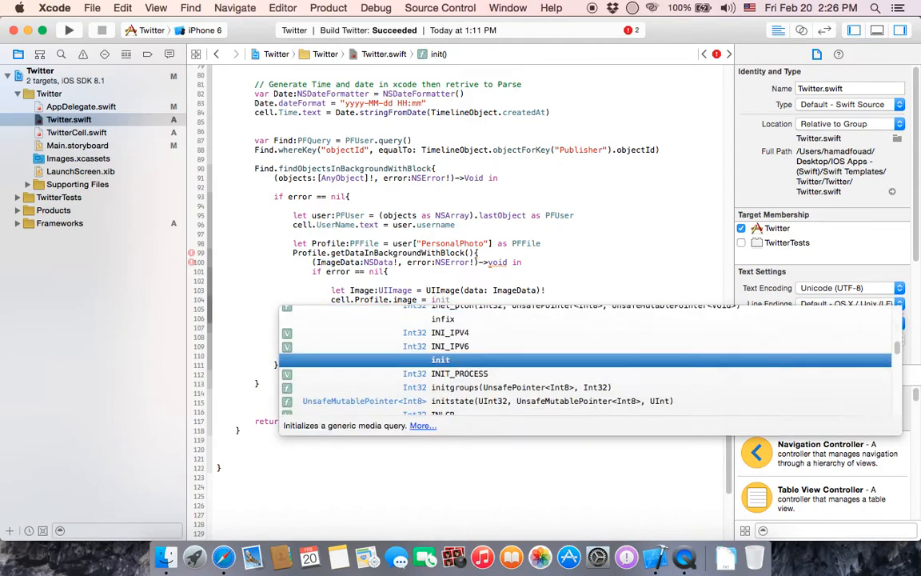
{"action": "type", "text": "Image"}
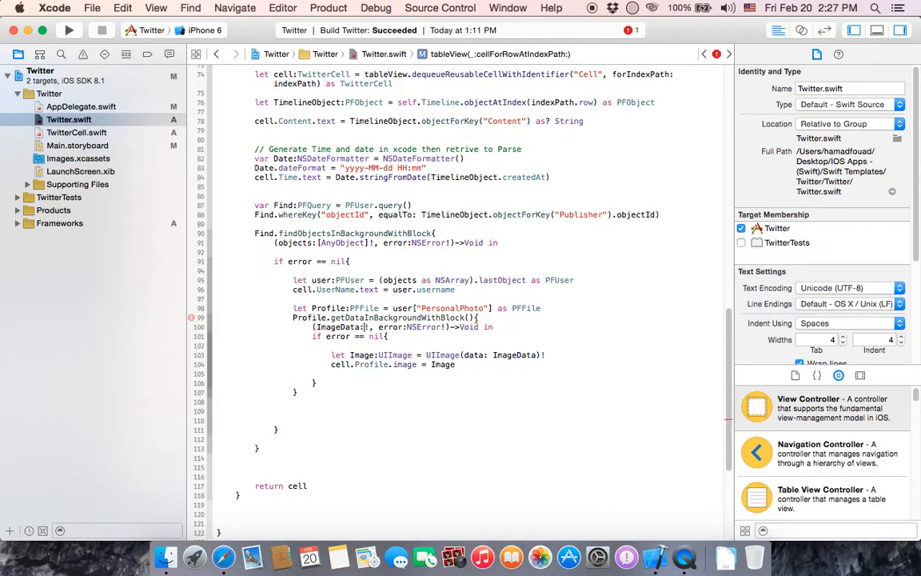
Restore the ImageData parameter type to NSData! and build the Twitter project.
{"action": "type", "text": "NSString"}
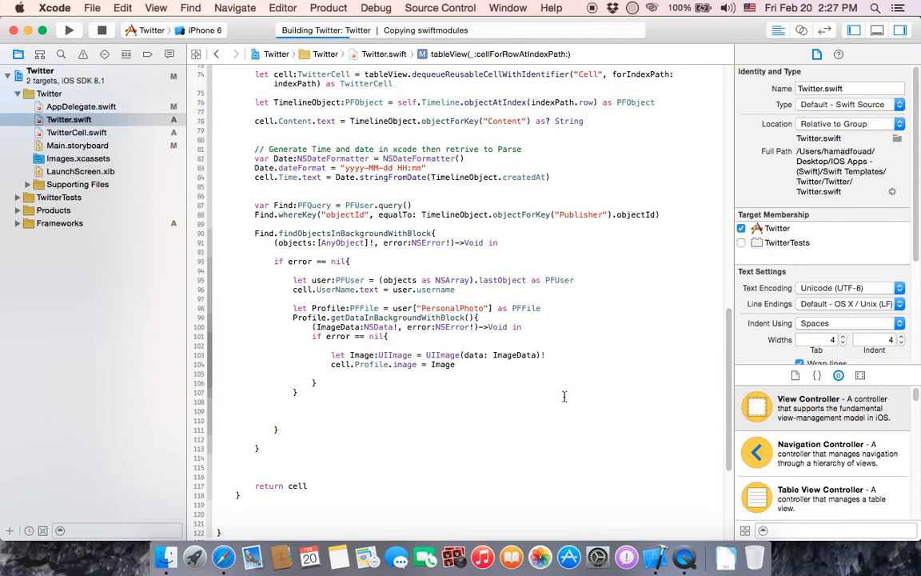
{"action": "left_click", "coordinate": [69, 29]}
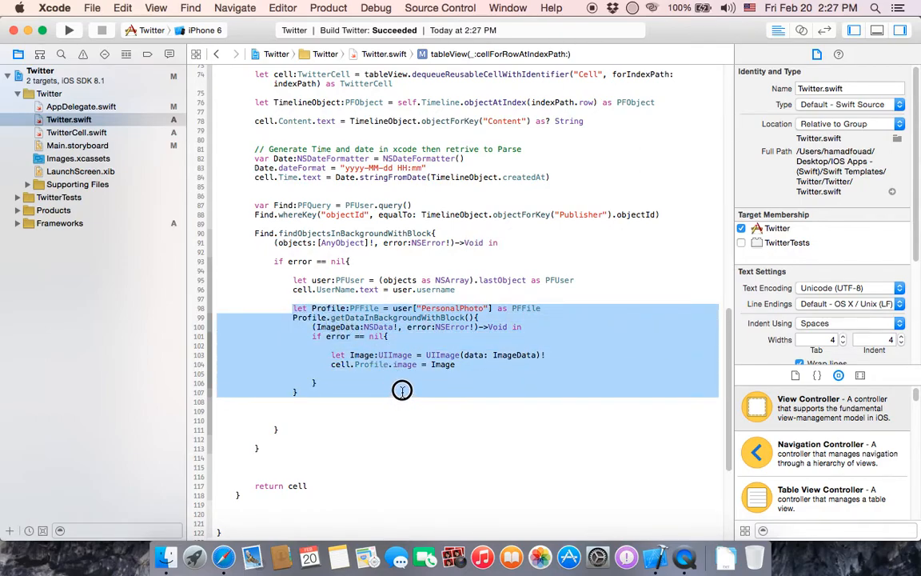
{"action": "mouse_move", "coordinate": [301, 283]}
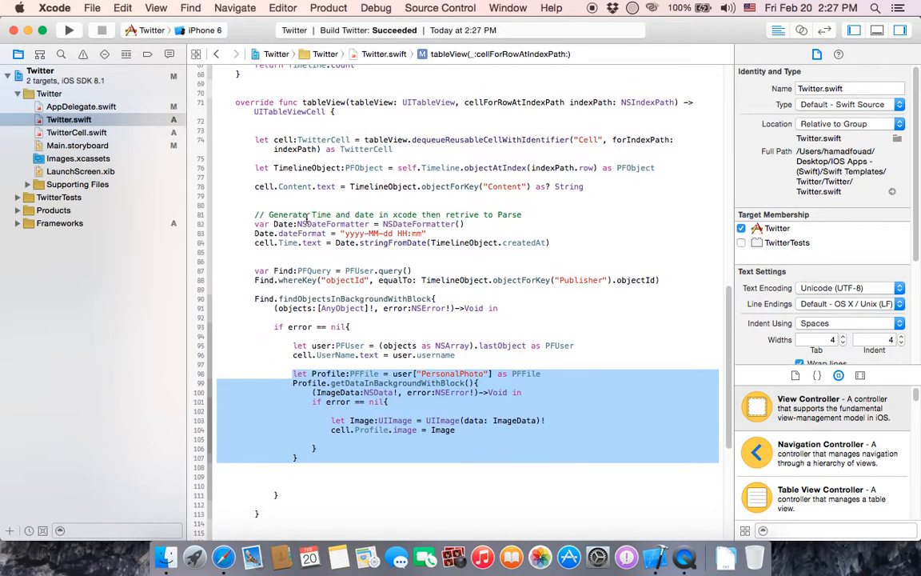
{"action": "mouse_move", "coordinate": [325, 252]}
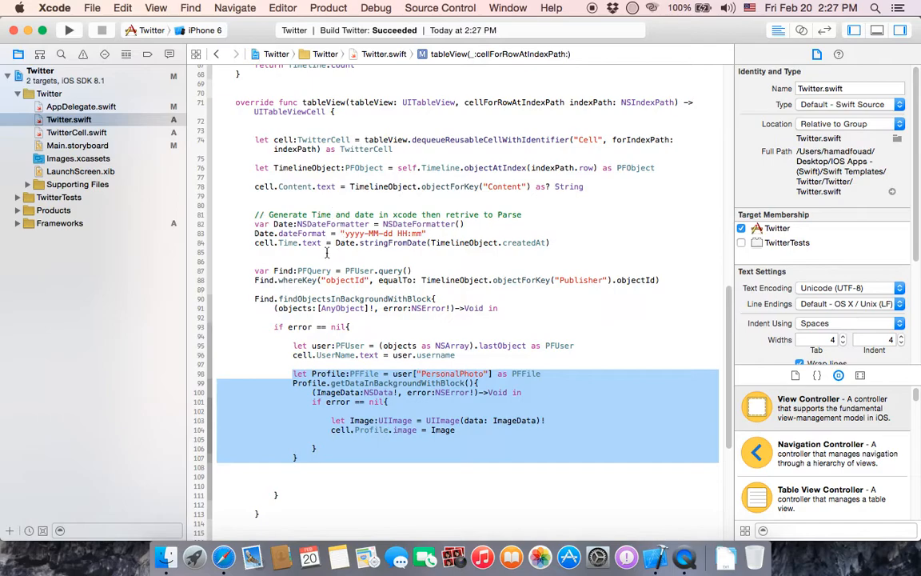
{"action": "mouse_move", "coordinate": [339, 293]}
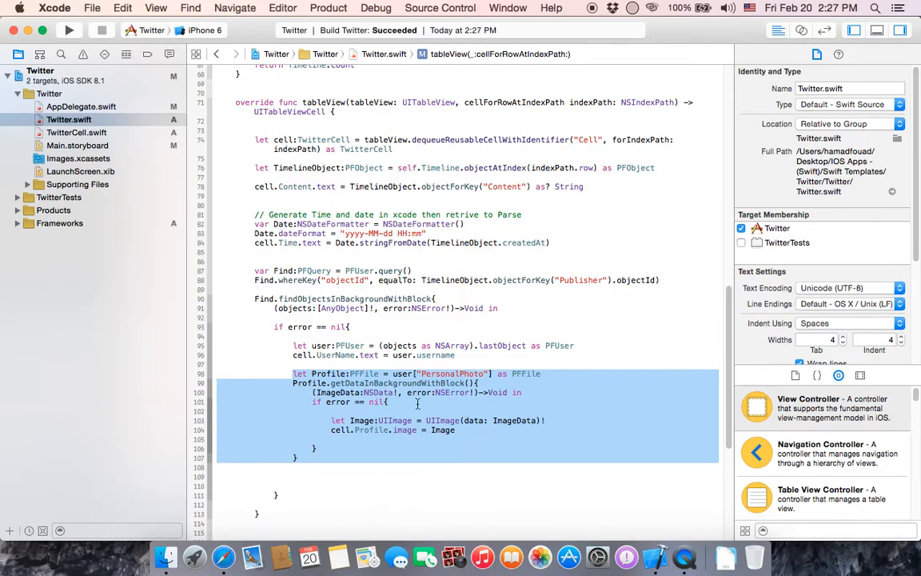
{"action": "mouse_move", "coordinate": [517, 414]}
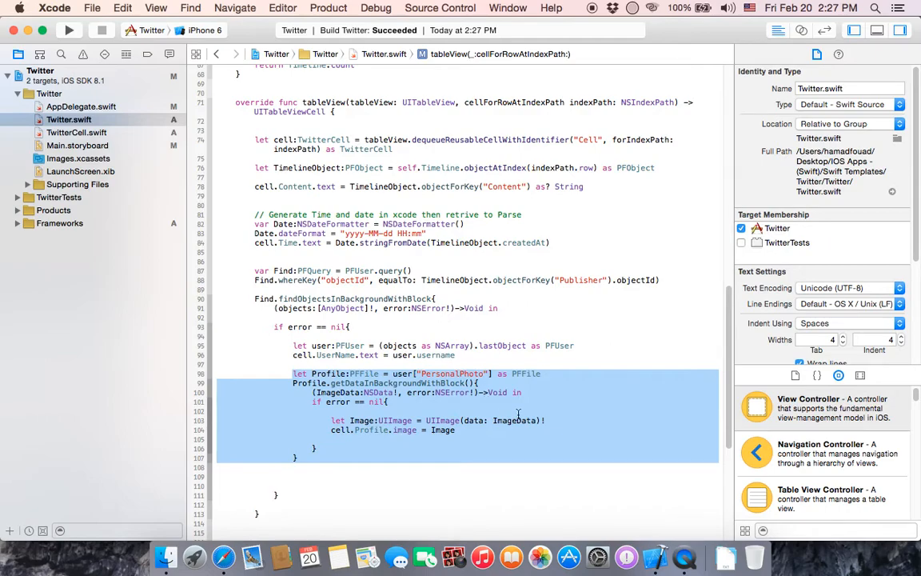